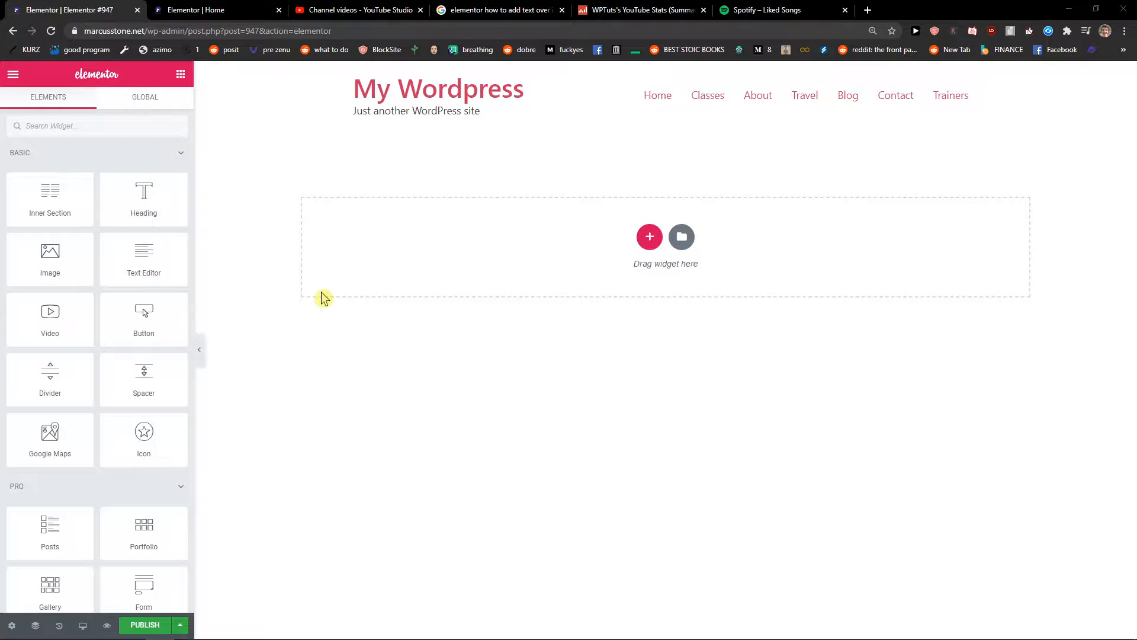
mouse_move(758, 135)
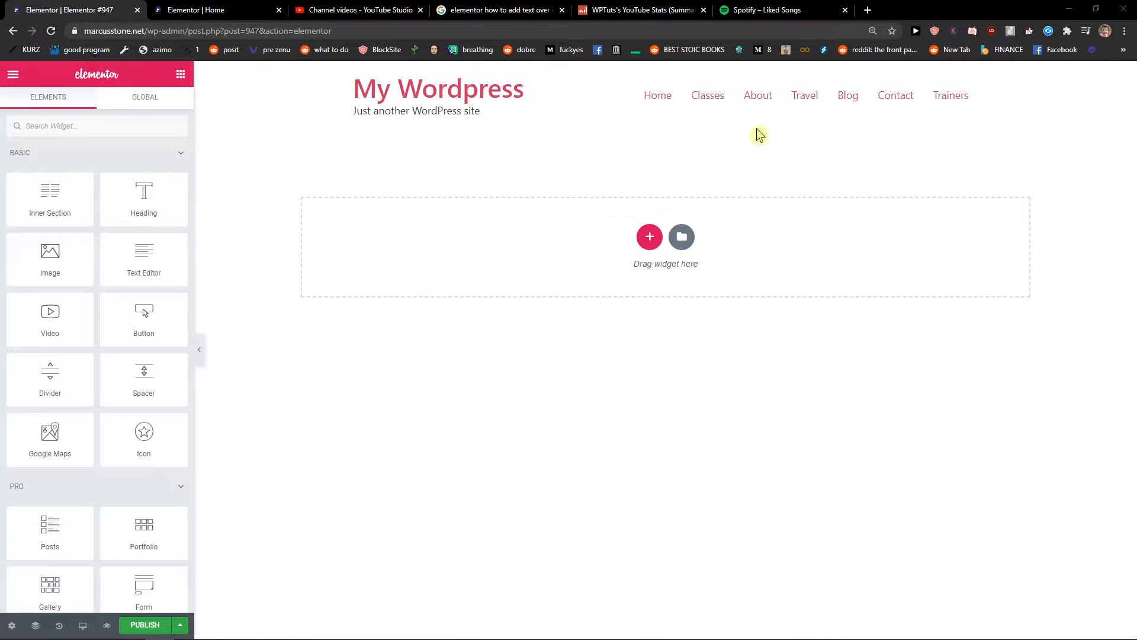
Search the widget list for 'html' and drag the HTML widget into the empty section
click(51, 125)
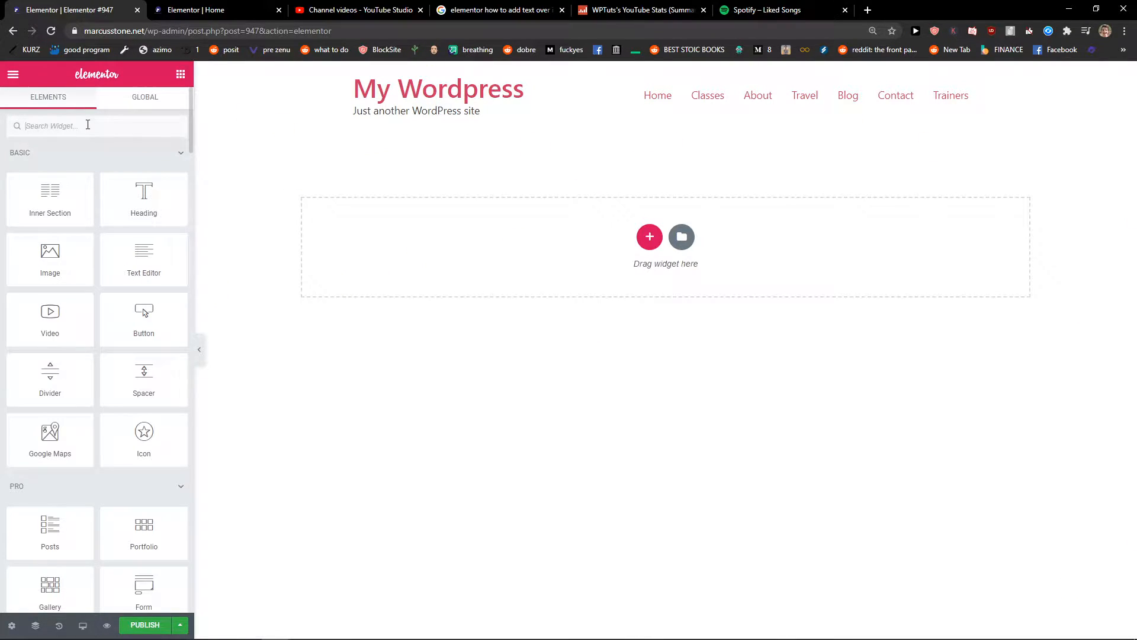
text(html)
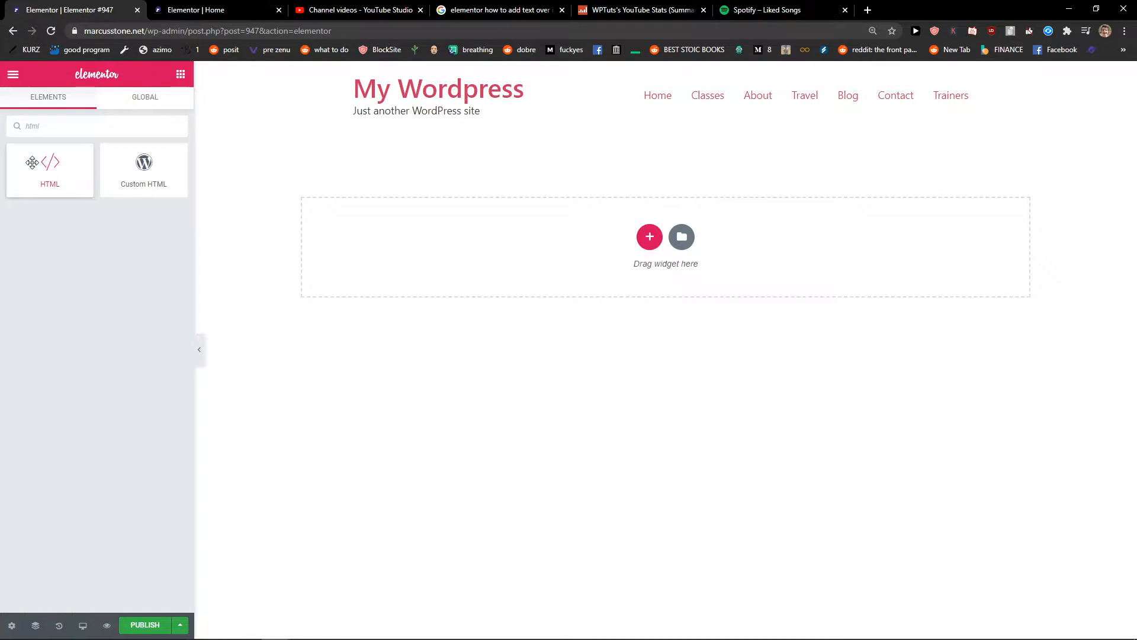
drag(49, 171, 665, 148)
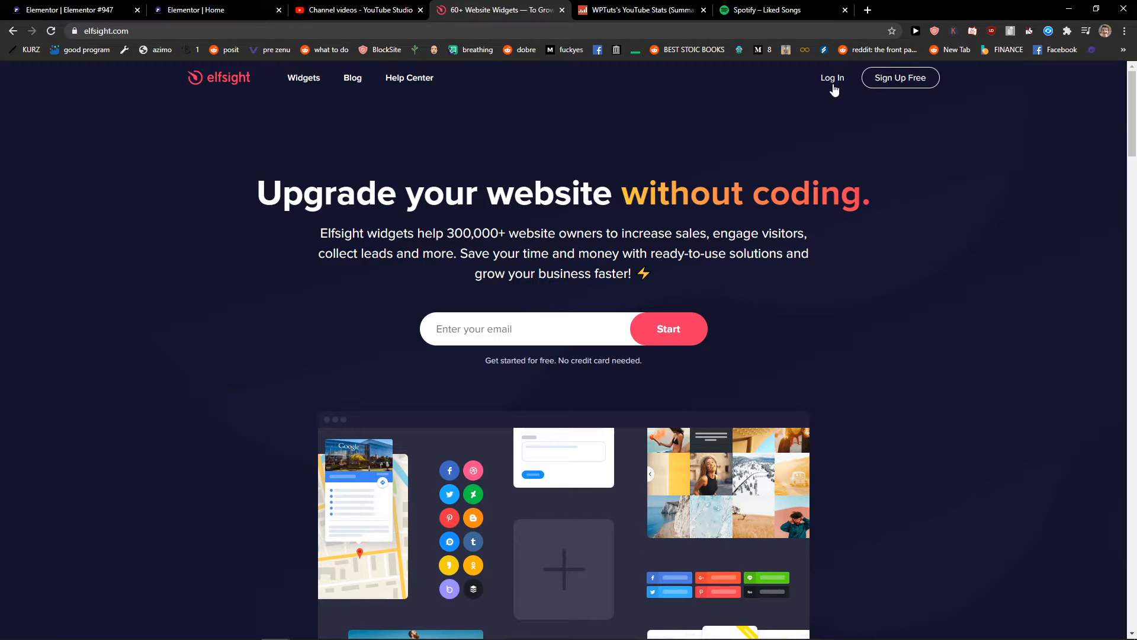
Log in to Elfsight and continue with the YouTube Channel gallery template
click(831, 79)
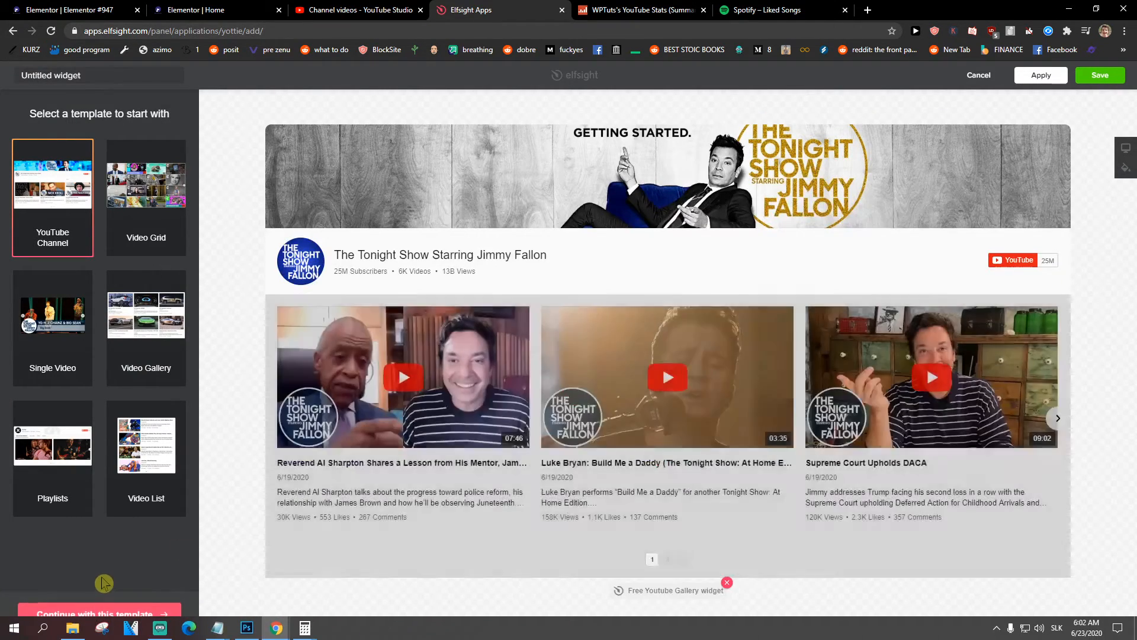
click(98, 611)
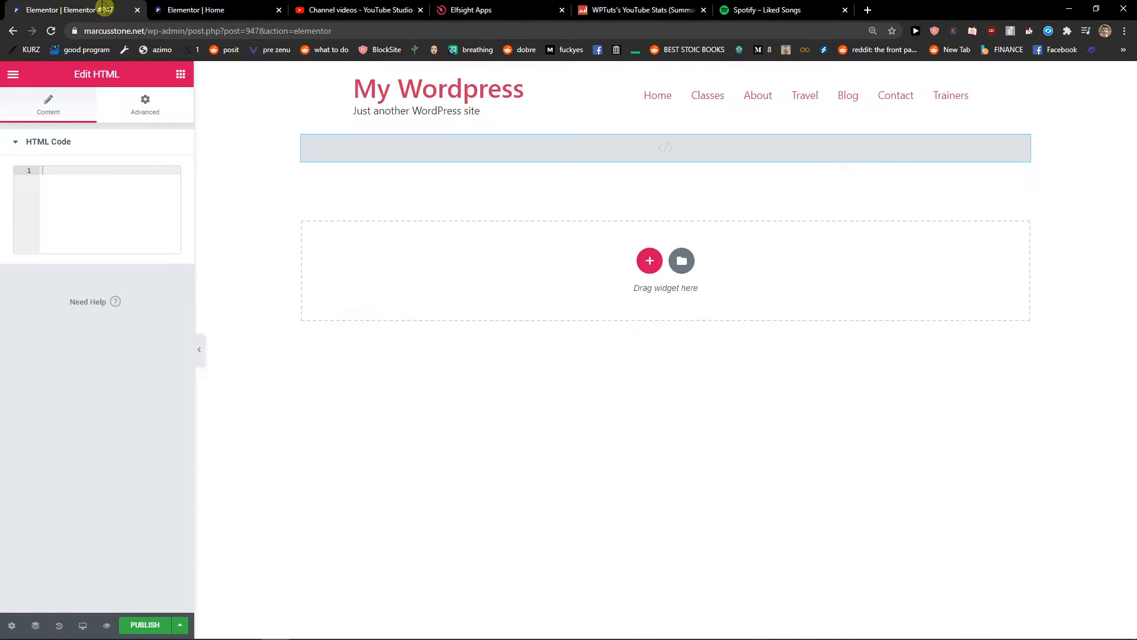
Paste the Elfsight platform.js embed code into the HTML Code box and preview the page
text(<script src="https://apps.elfsight.com/p/platform.js" defer></script><div class="elfsight-app-7bc4a120-1d00-4cab-bf6a-3ecdbf9e4e97"></div>)
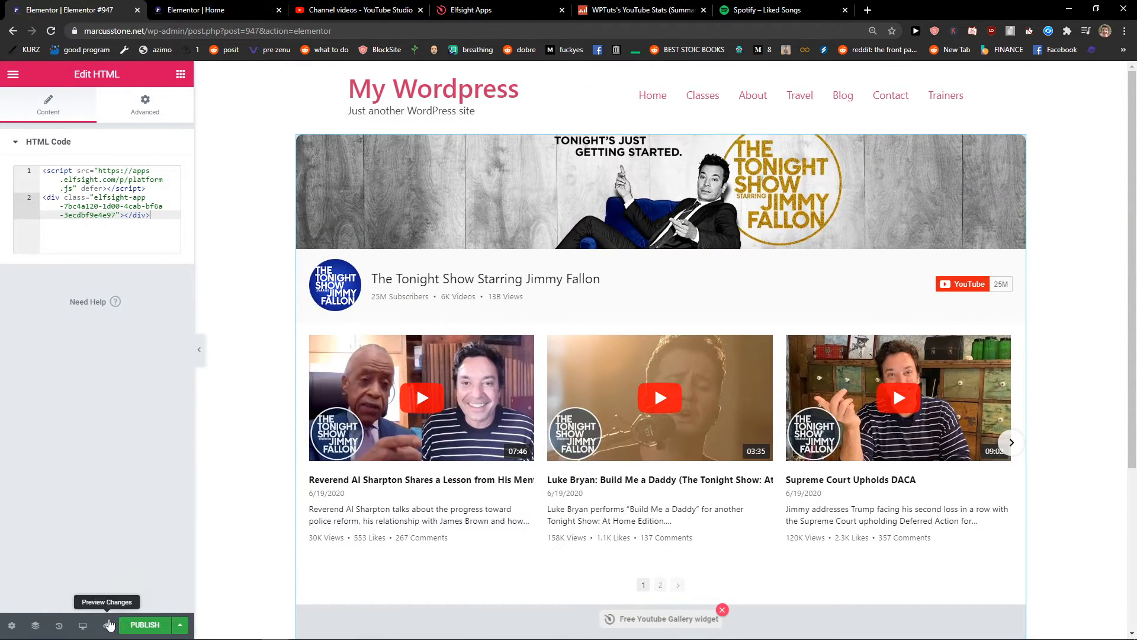
click(106, 602)
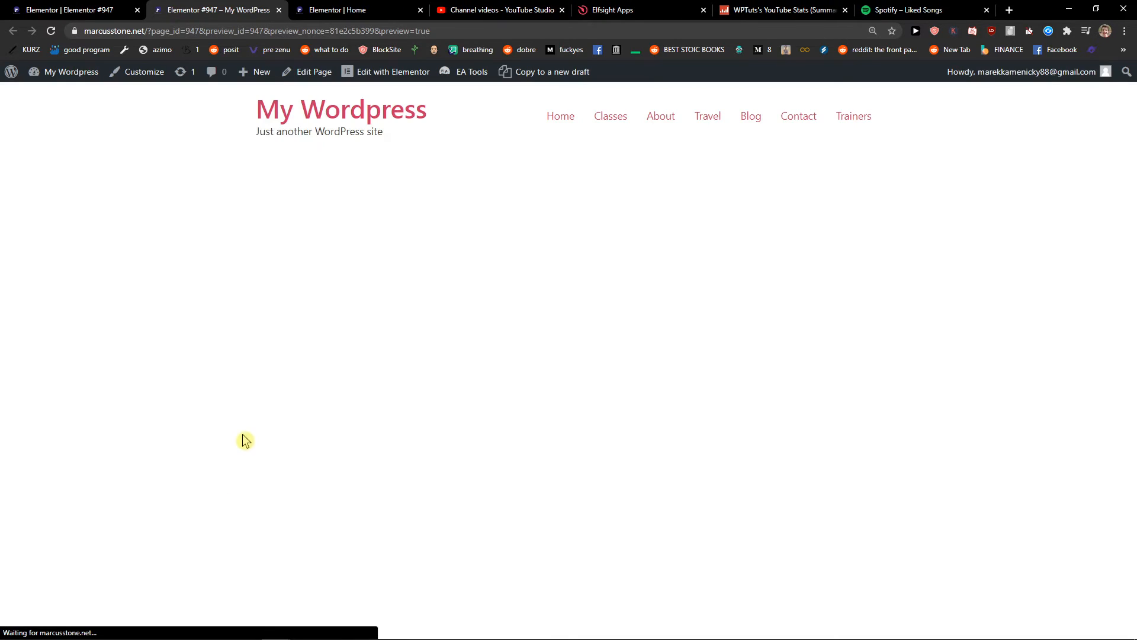